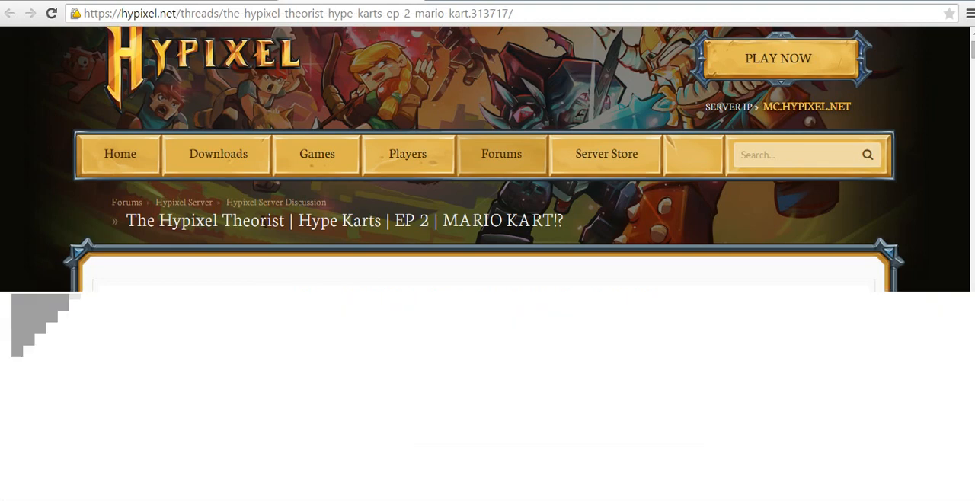
Step: Load the 'The Hypixel Theorist | Hype Karts | EP 2' thread with its next-episode poll showing
key("F12")
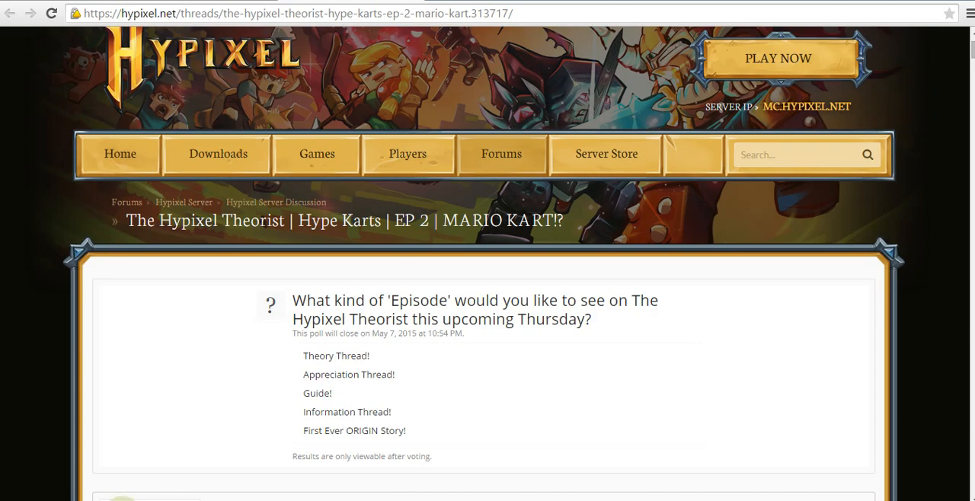
Step: Scroll down through the Concept section and the annotated kart screenshots
scroll("down", 3)
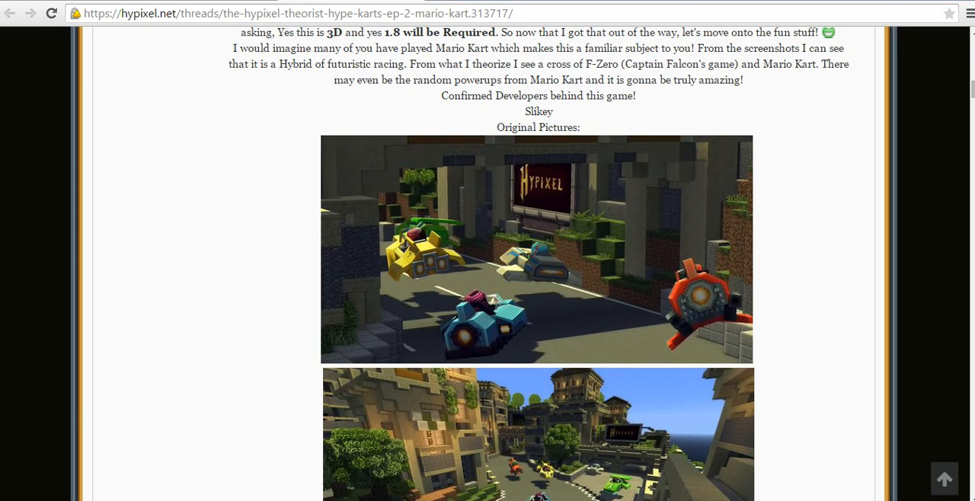
scroll("down", 3)
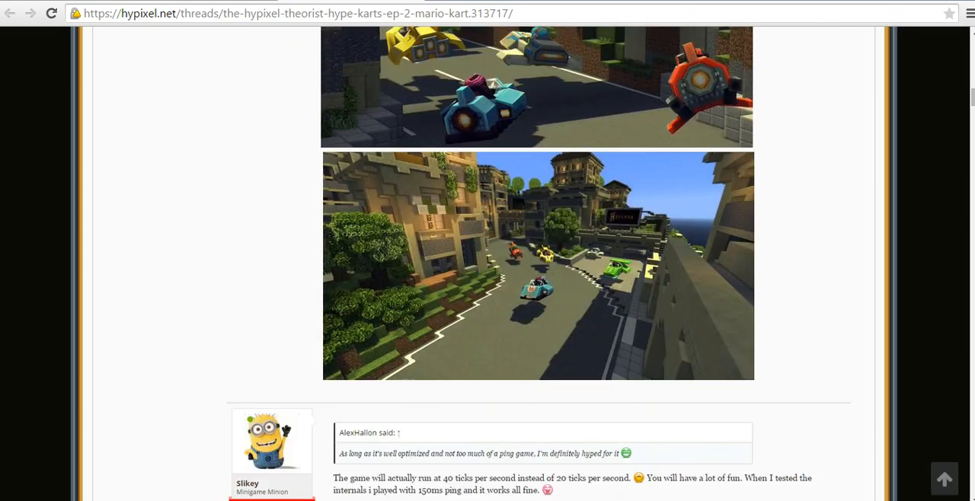
scroll("down", 3)
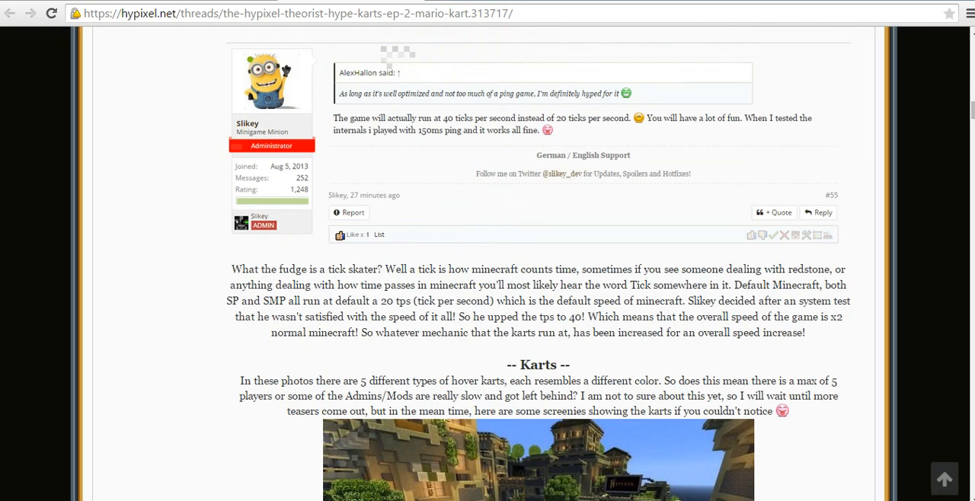
scroll("down", 3)
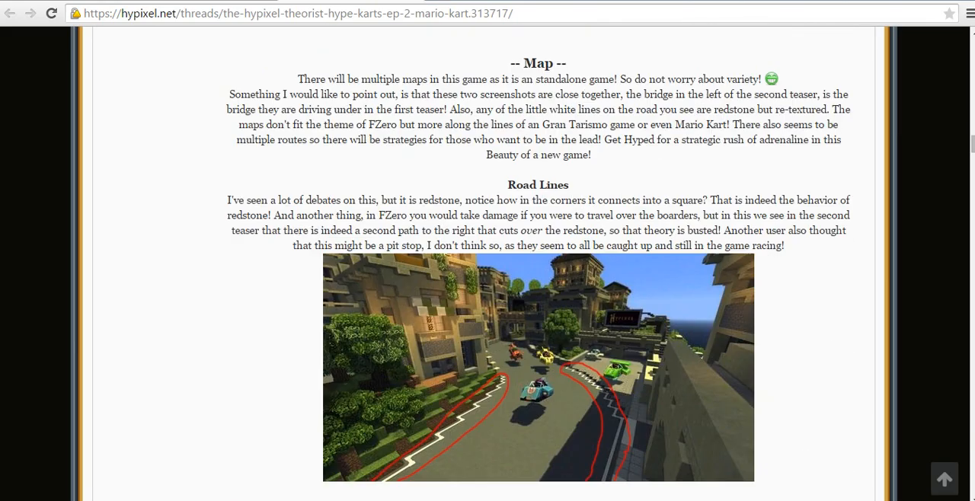
scroll("down", 3)
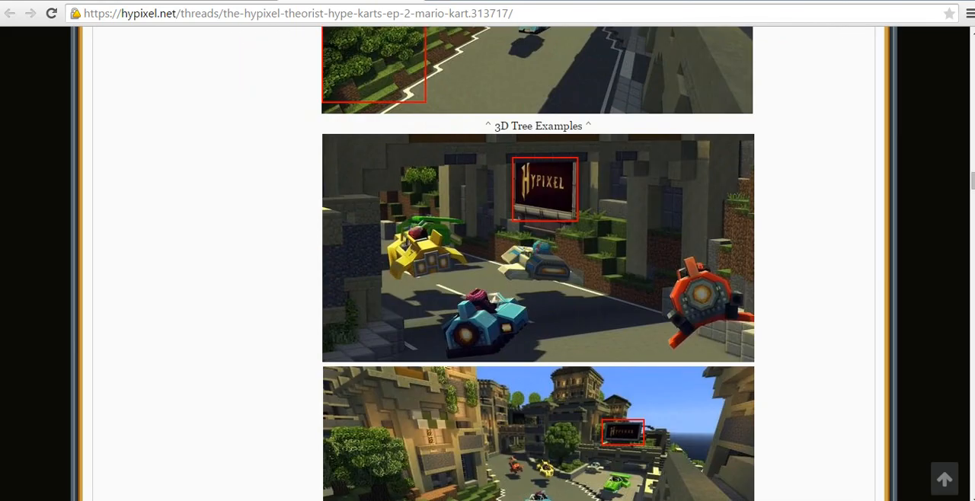
Step: Continue down past the screenshots to the quoted reply about 40 ticks per second
scroll("down", 3)
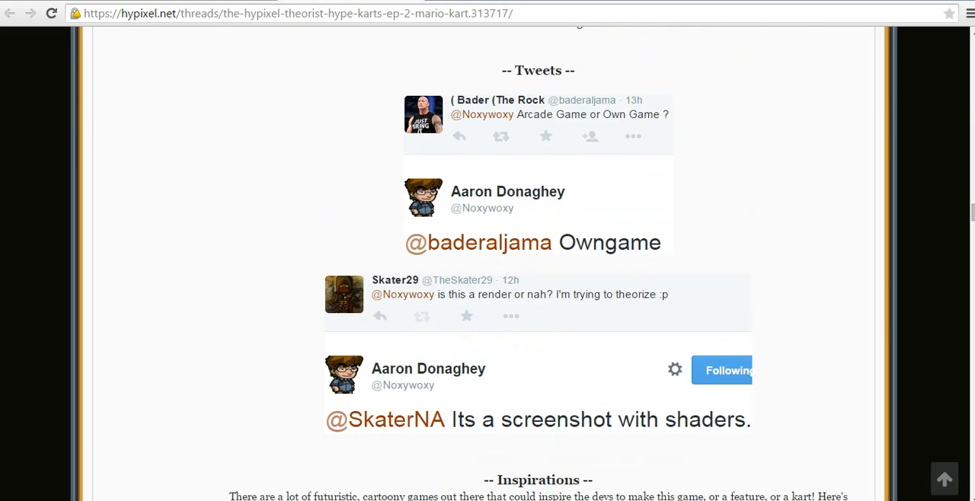
scroll("down", 3)
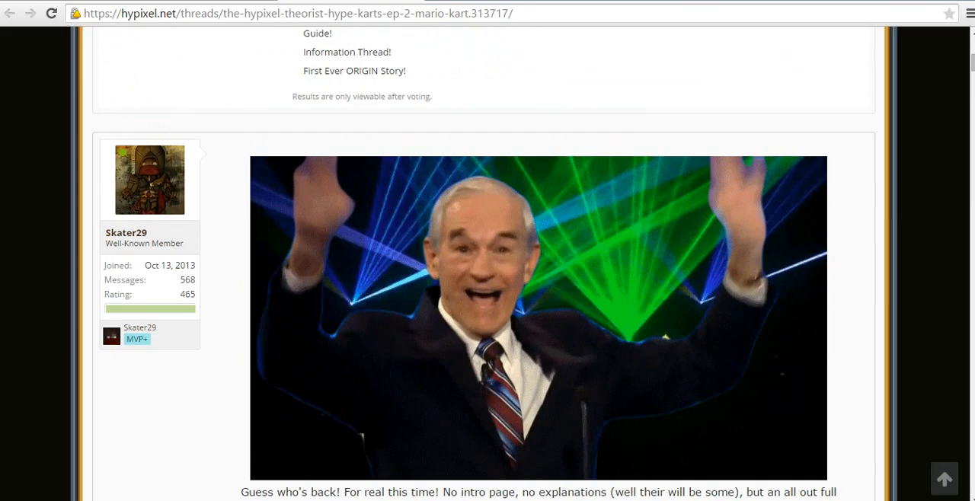
scroll("down", 3)
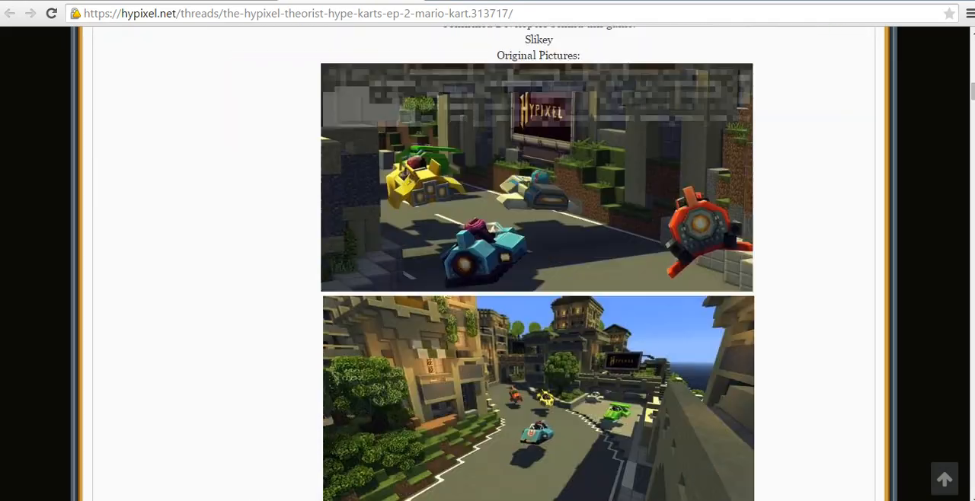
scroll("down", 3)
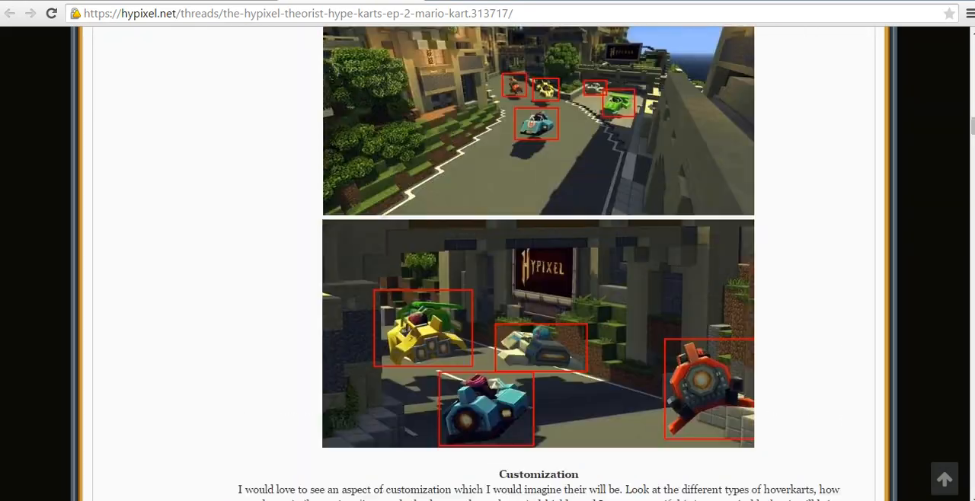
scroll("down", 3)
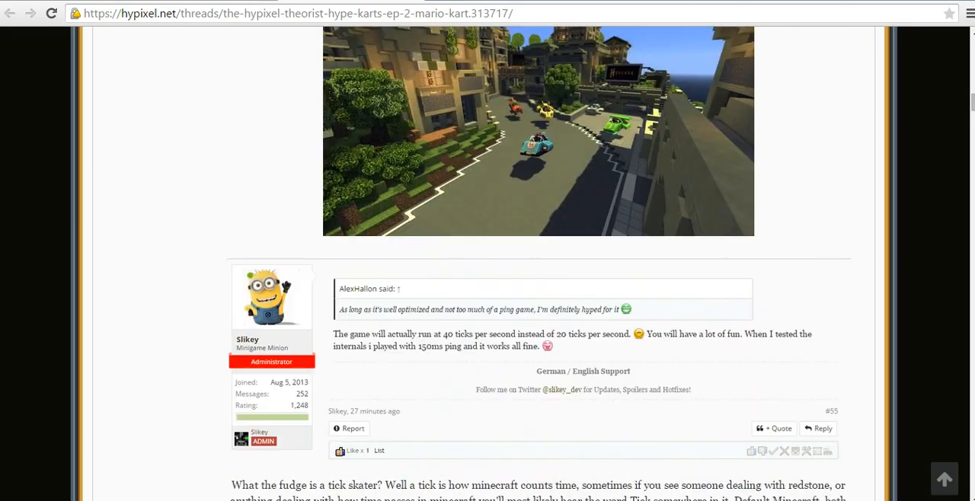
Step: Scroll past the tick-speed explanation and Karts section to the Textures section's redstone-outlined track screenshot
scroll("down", 3)
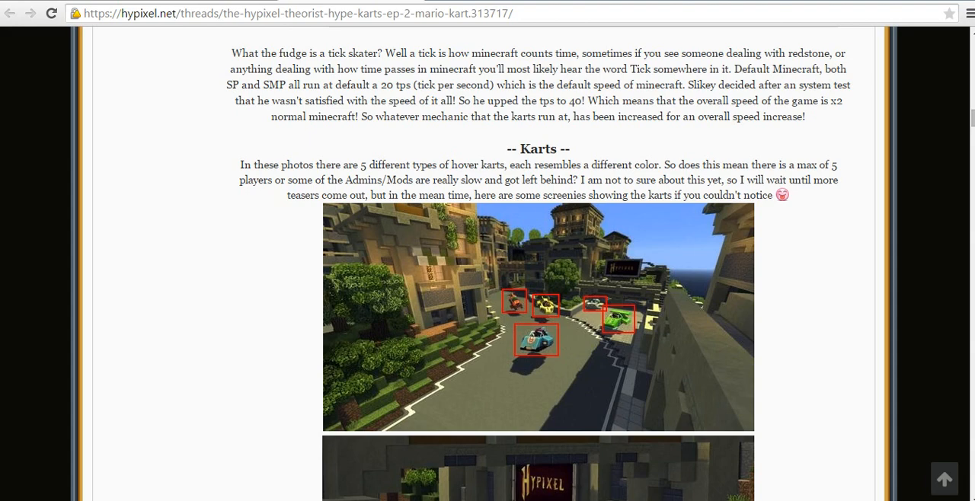
scroll("down", 3)
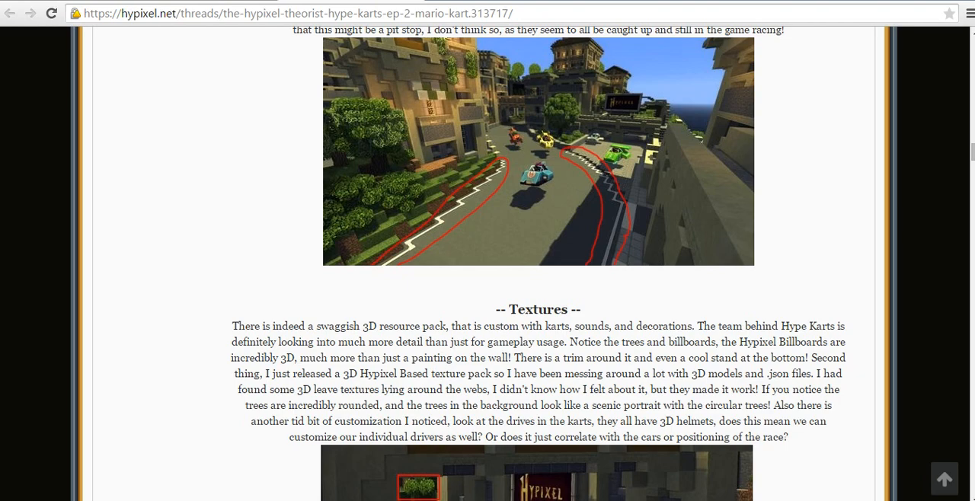
Step: Scroll down through the thread, nudging back up to the developer tweet exchange about shaders
scroll("down", 3)
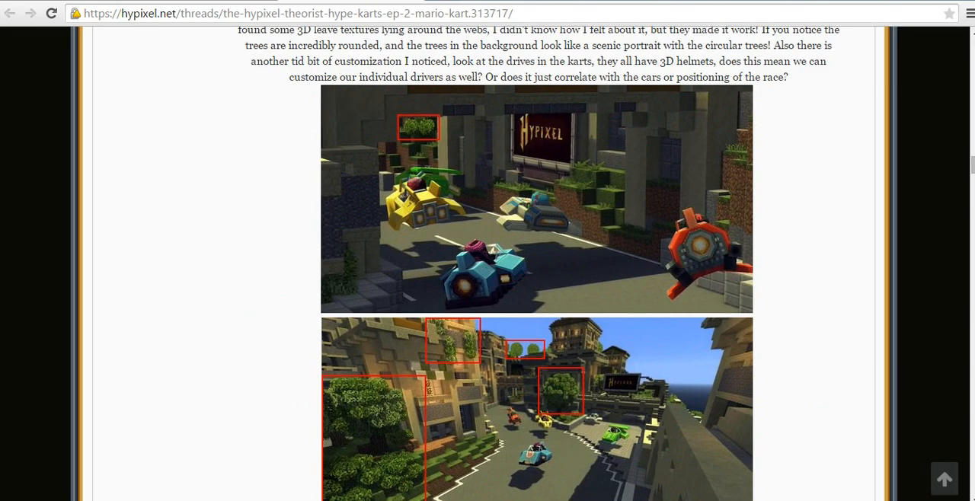
scroll("down", 3)
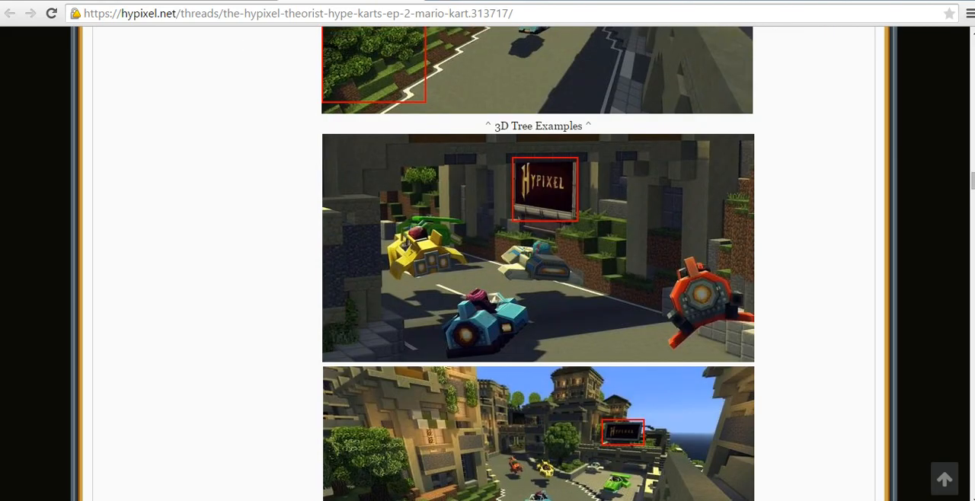
scroll("down", 3)
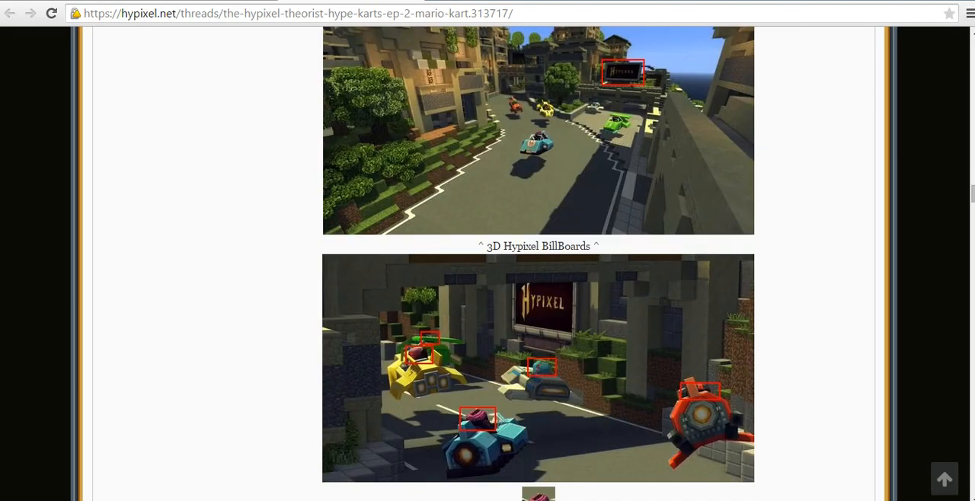
scroll("down", 3)
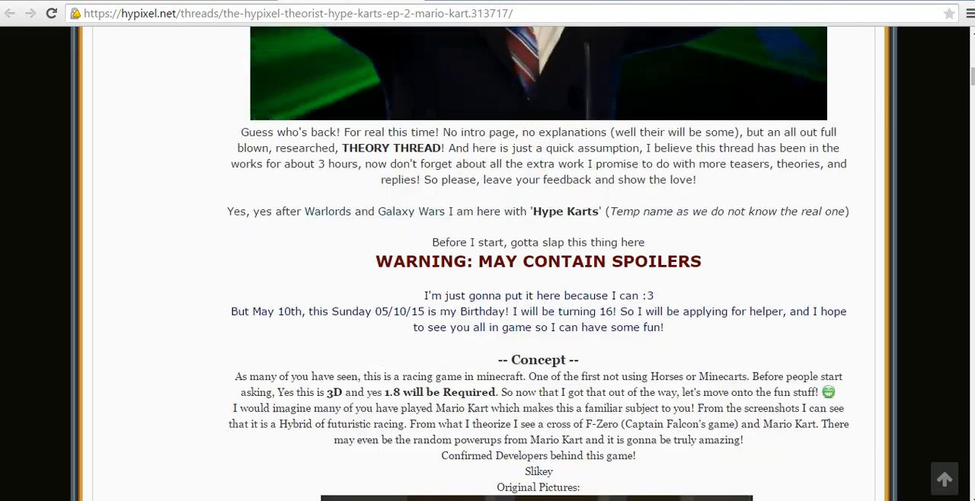
scroll("up", 3)
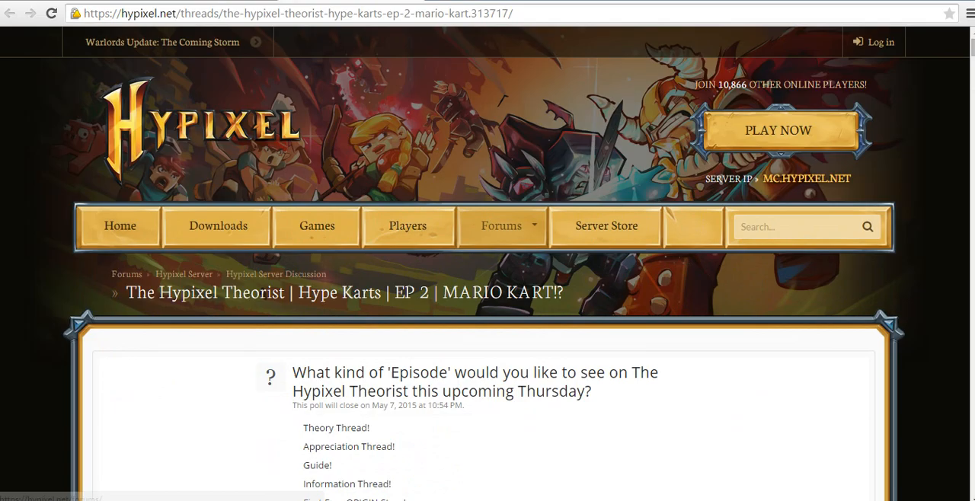
Step: Scroll on to bring the Inspirations list of racing games into view
scroll("down", 3)
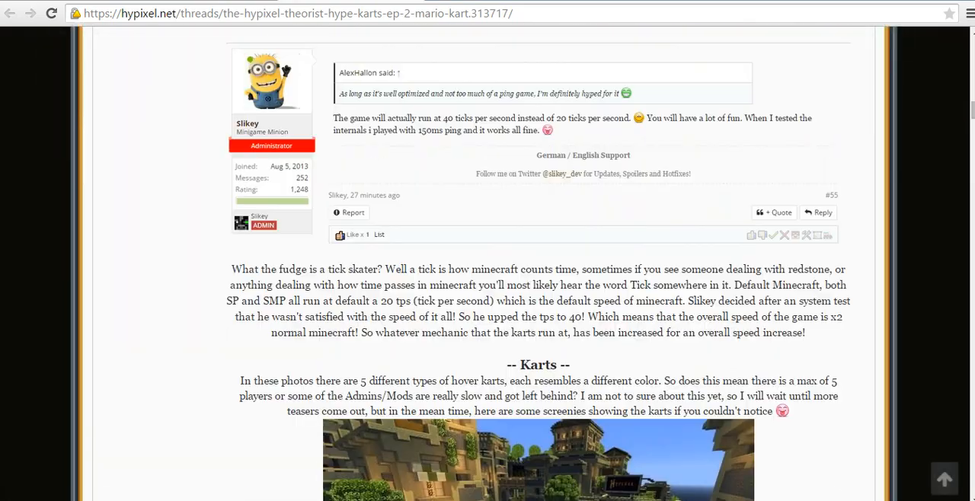
scroll("up", 3)
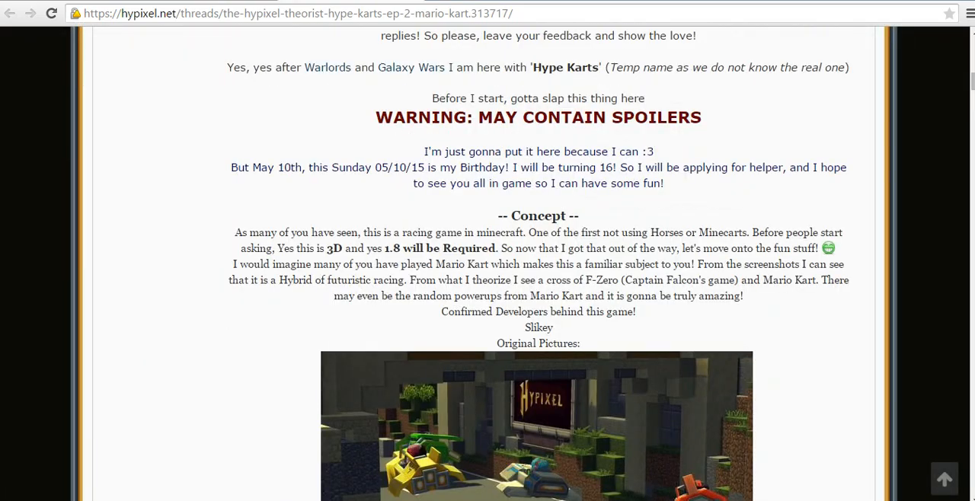
scroll("down", 3)
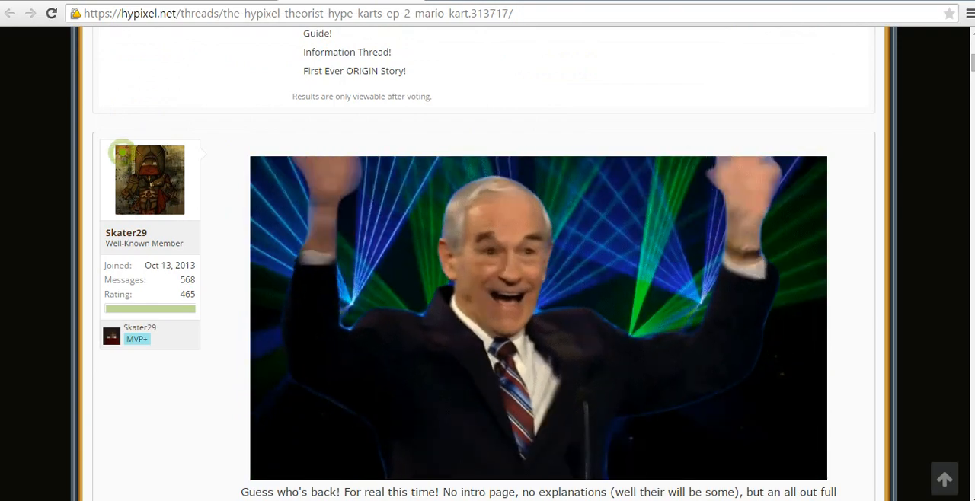
scroll("down", 3)
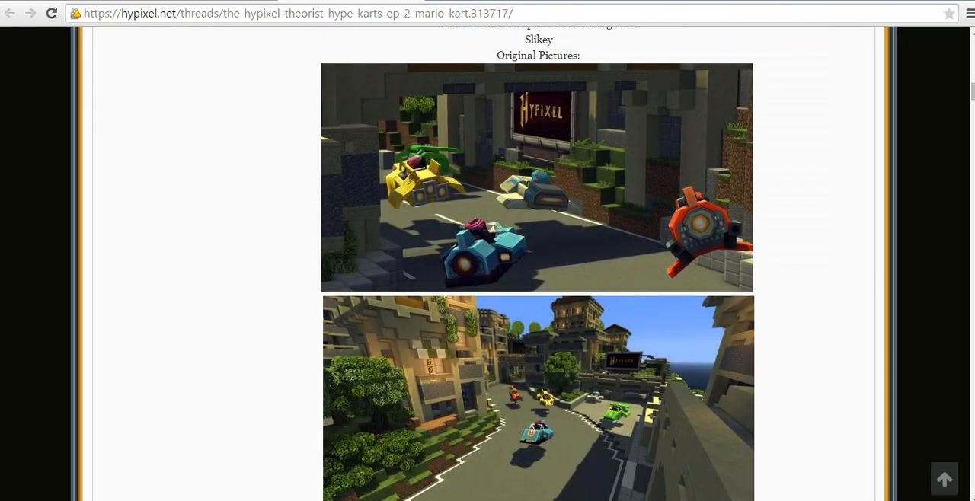
scroll("down", 3)
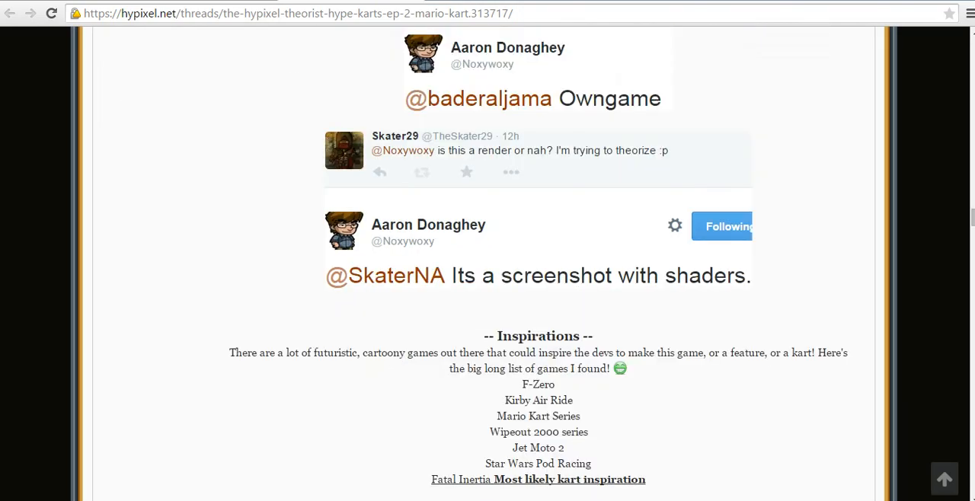